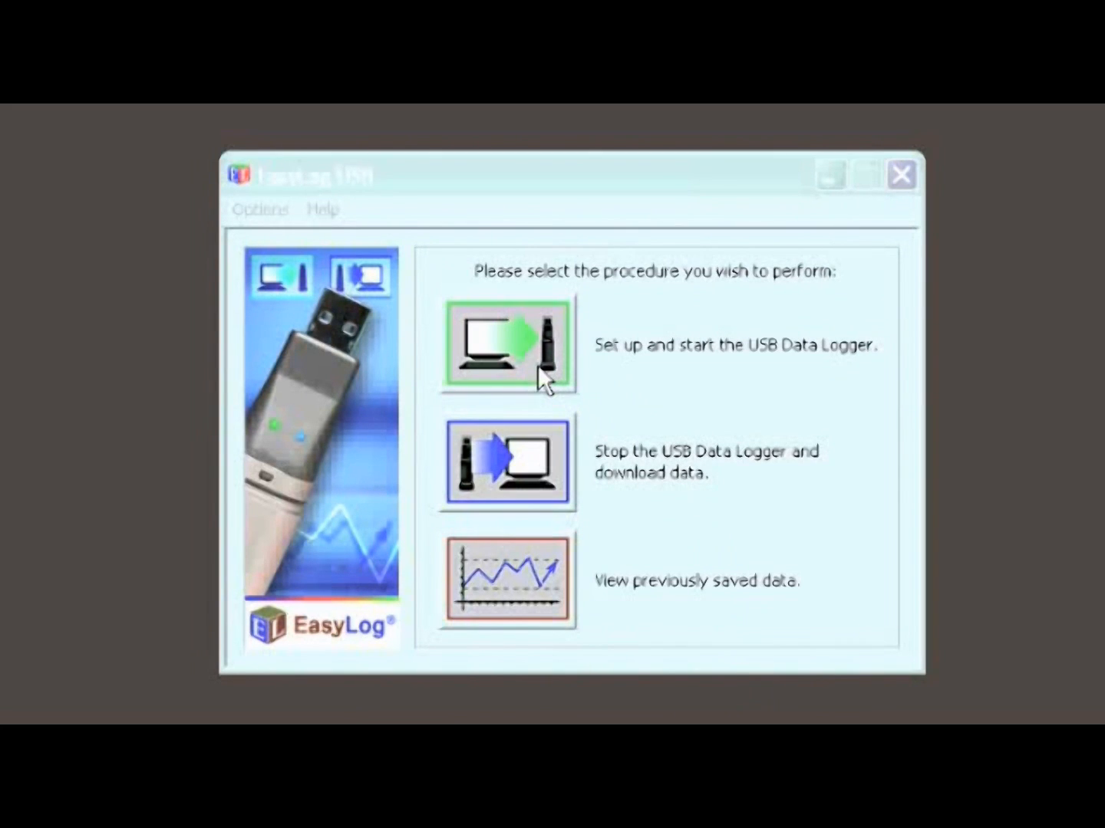
Start setup naming the logger 'Fridge 1', in °F, sampling every 1 Min (11 Days)
click(506, 345)
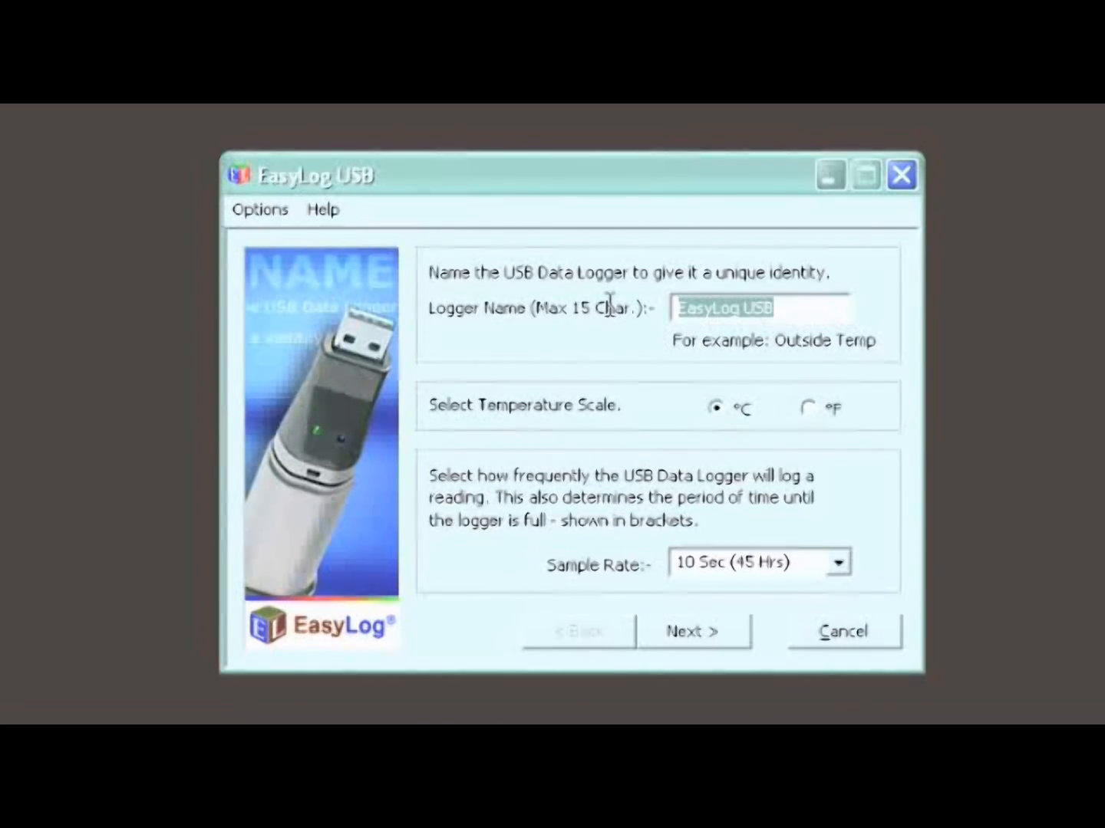
text(Fr)
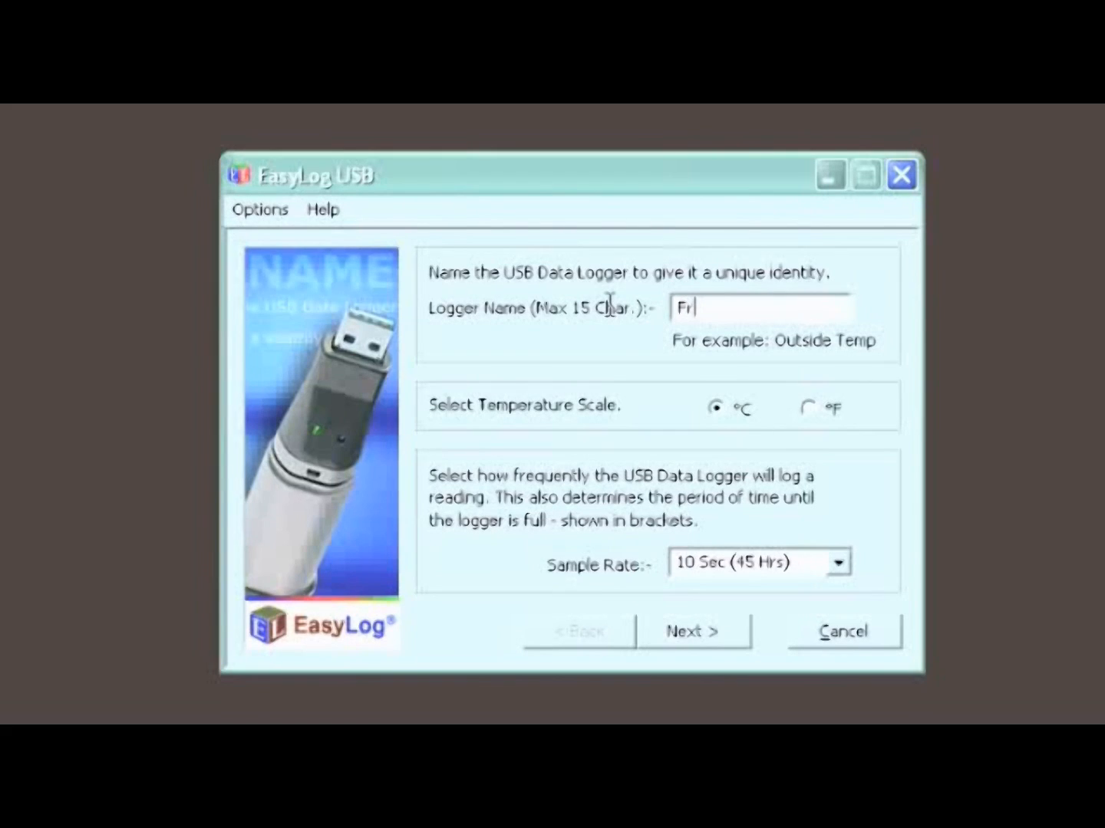
text(idge 1)
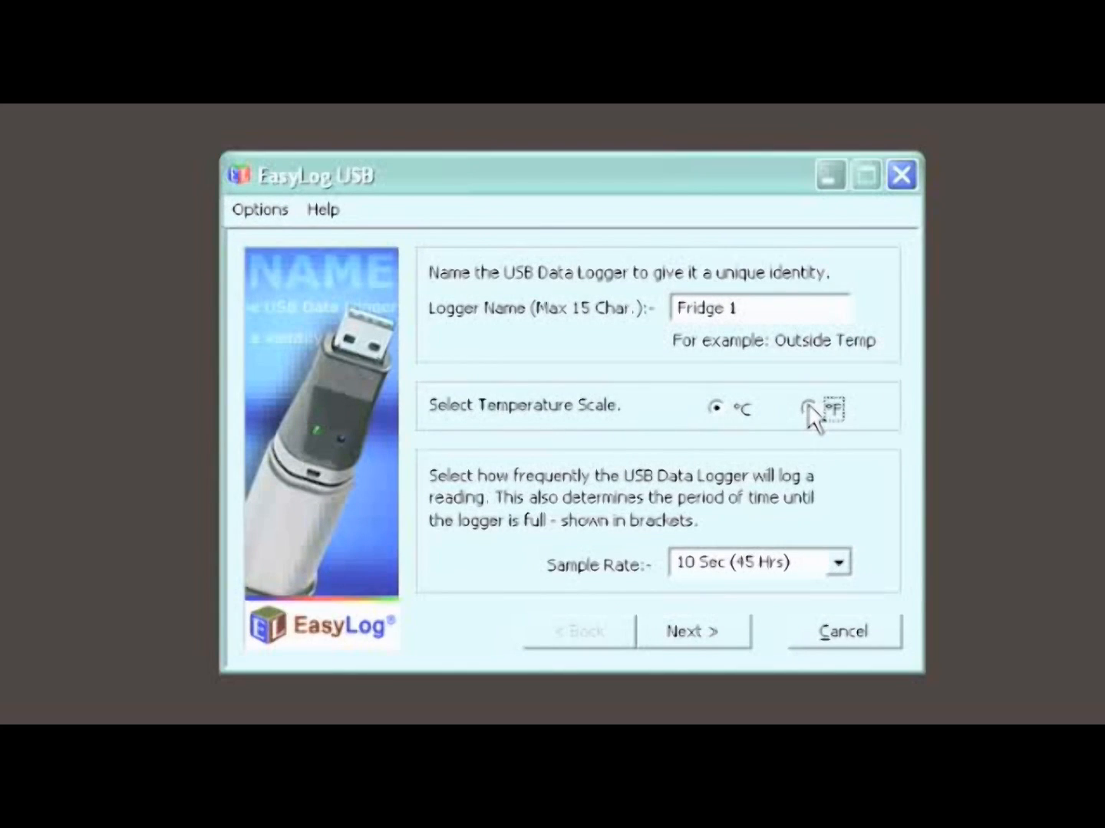
click(804, 408)
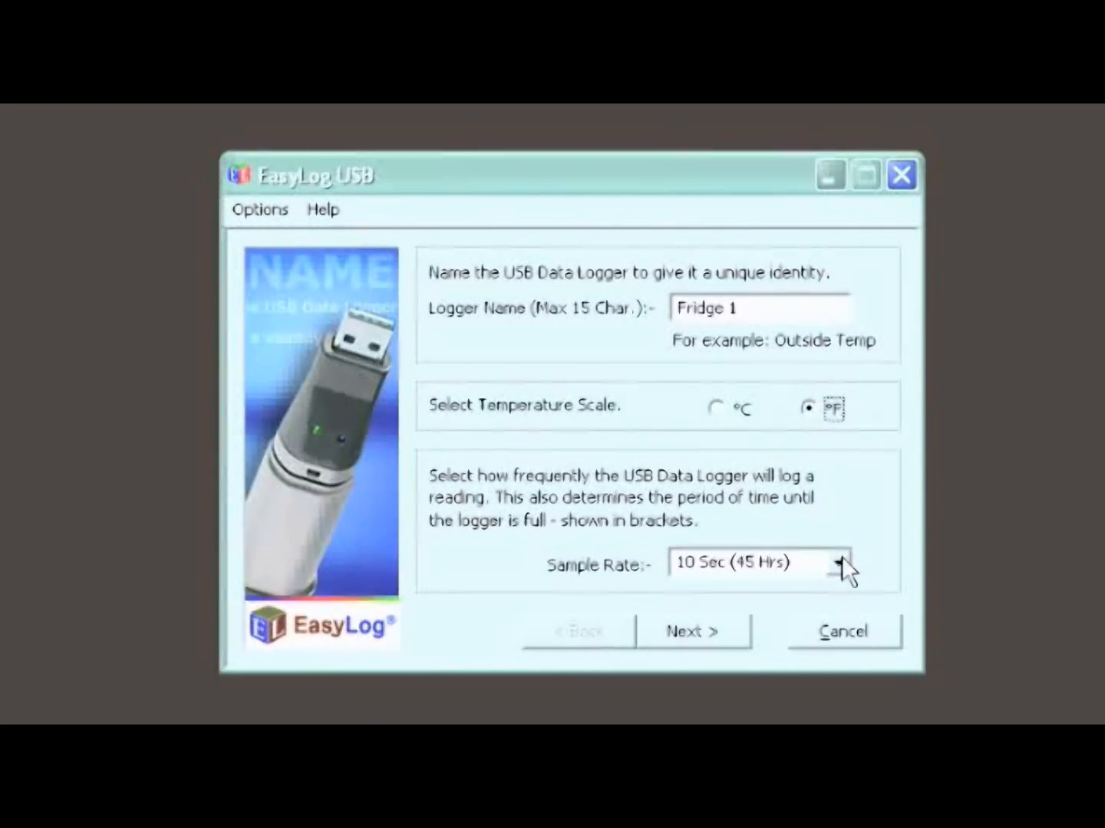
click(840, 561)
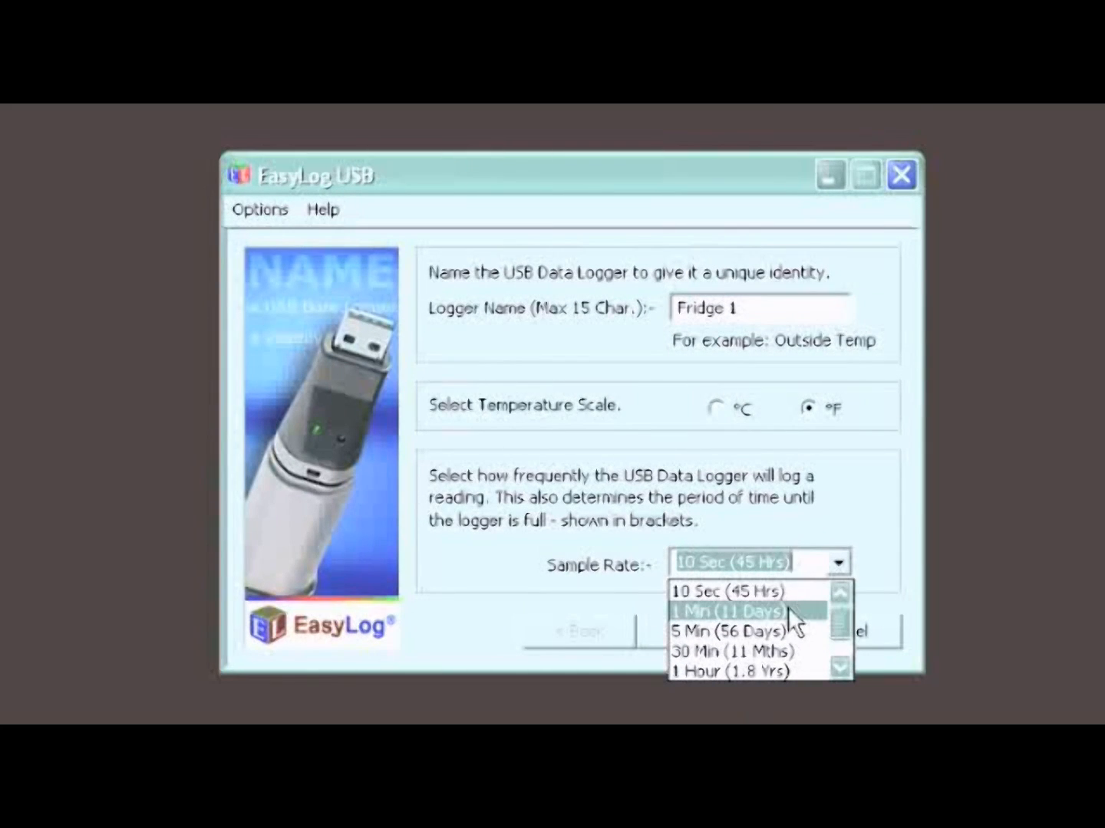
click(732, 611)
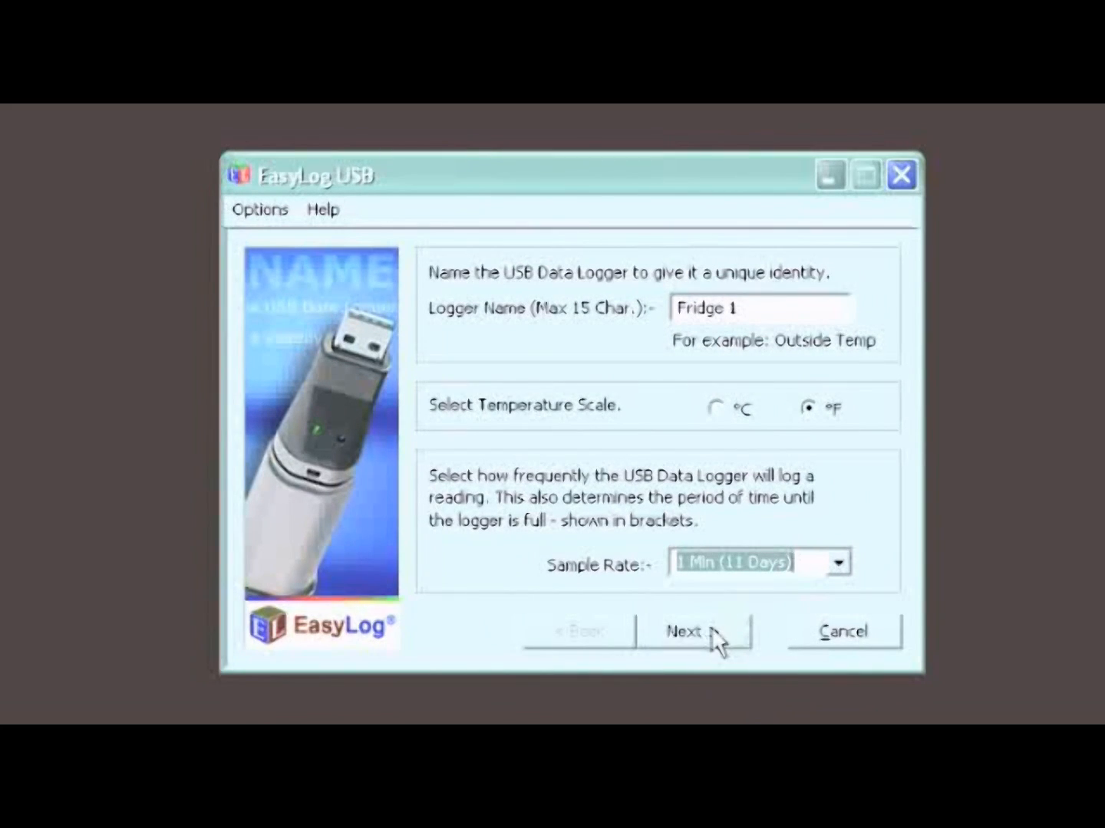
Set the LCD to light for 30 seconds after a button press, logger stops when full
click(694, 630)
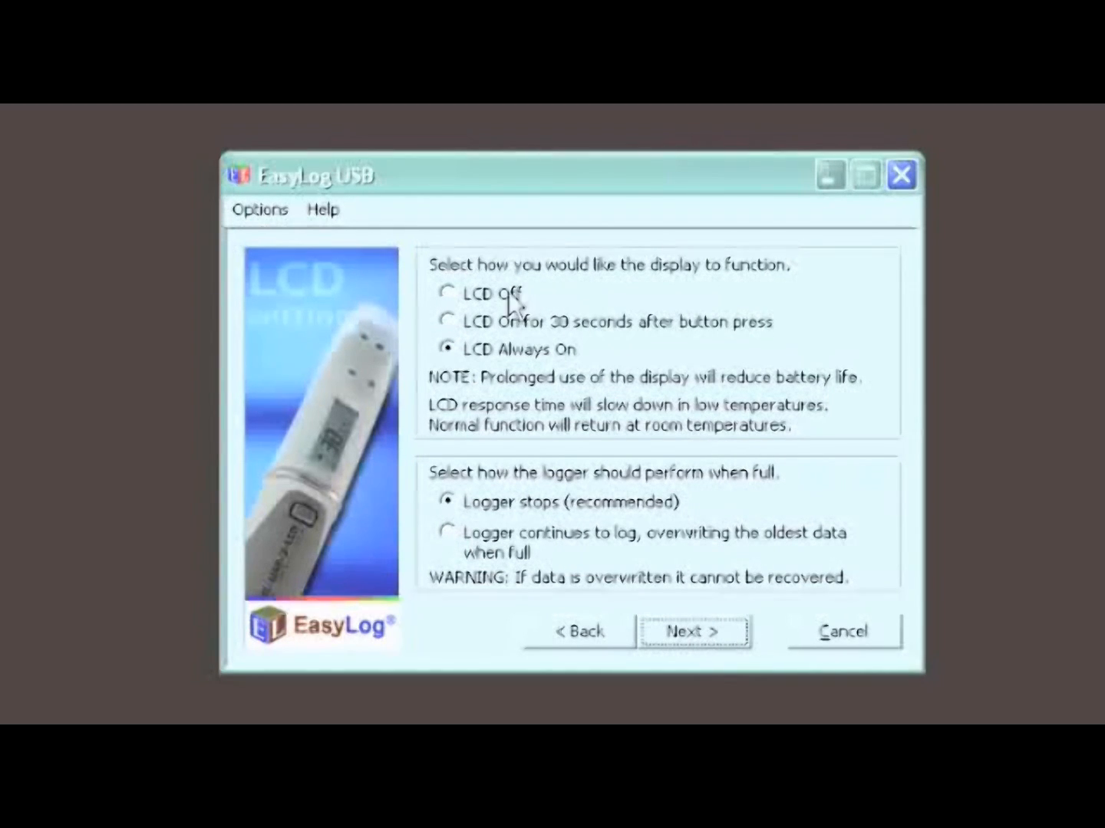
click(448, 295)
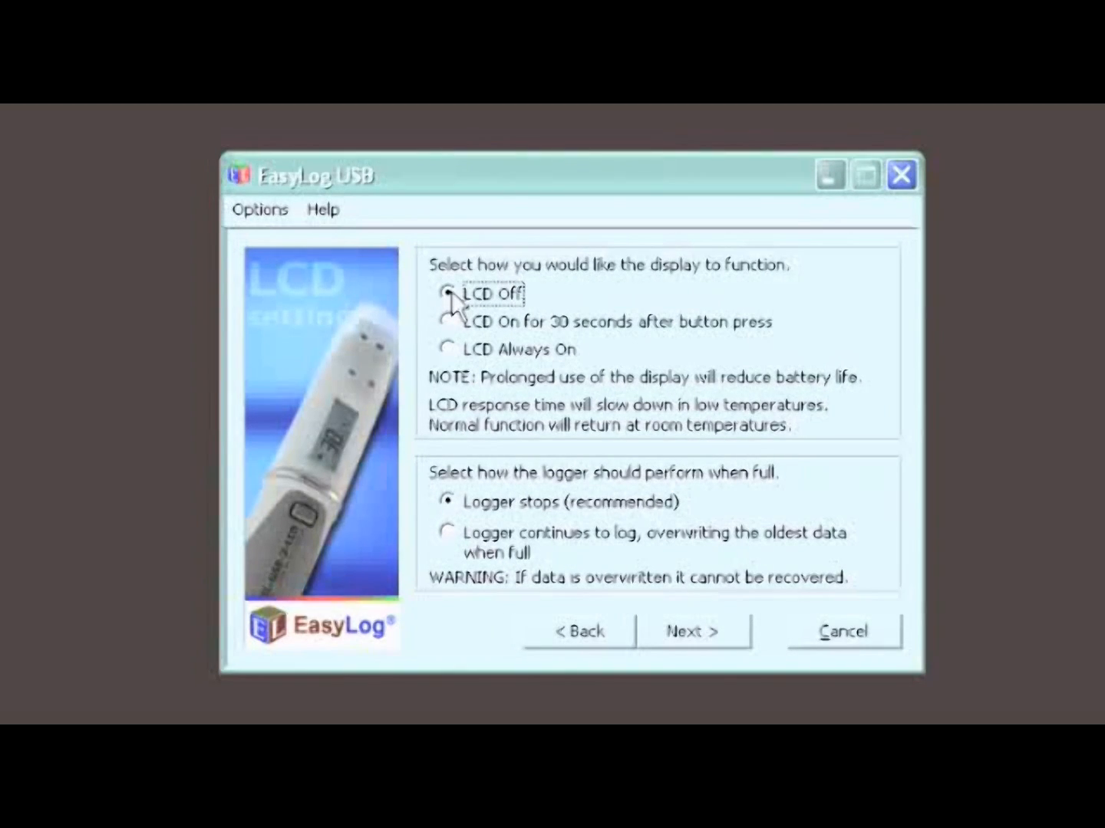
click(448, 322)
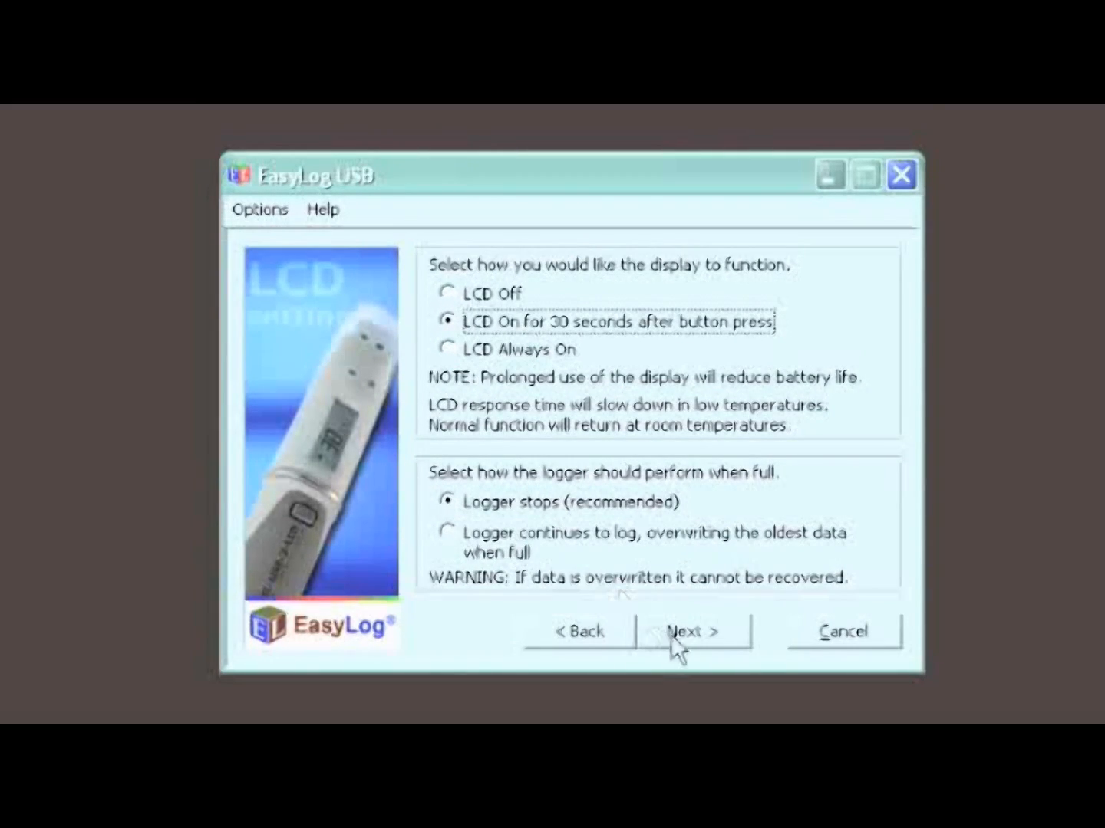
click(694, 632)
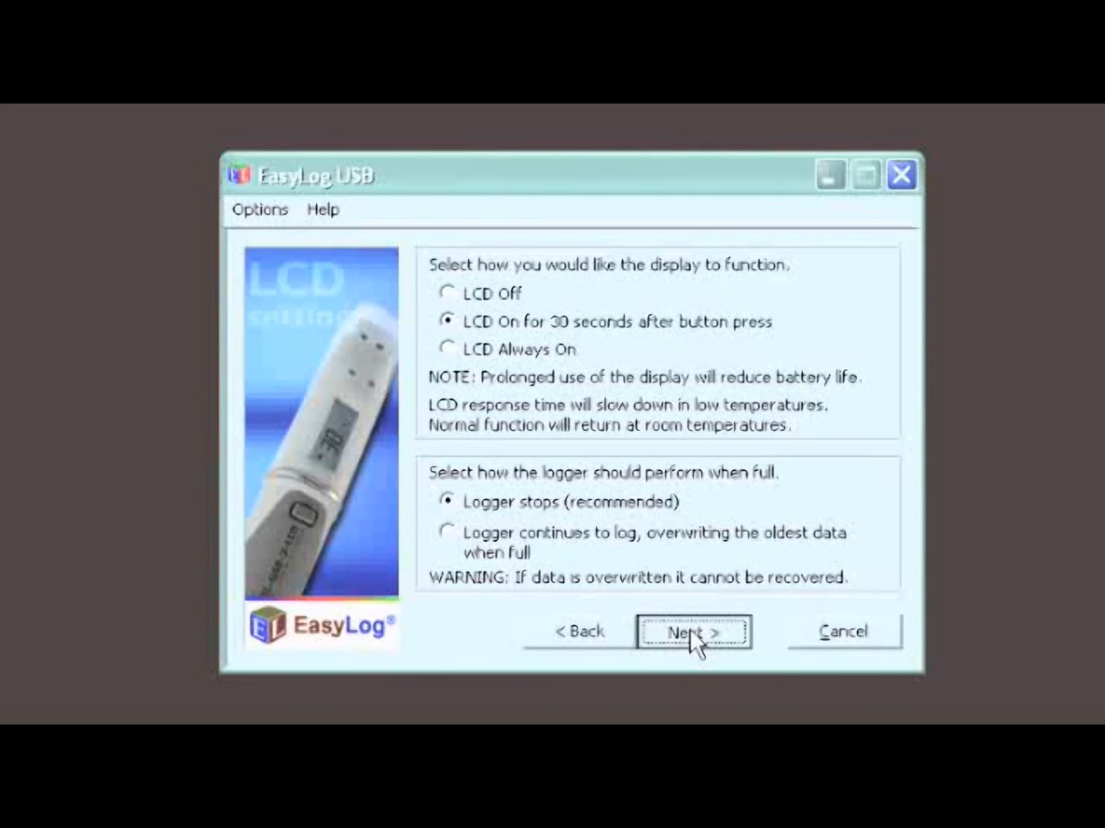
Enable the high temperature alarm at 122 °F with Hold ticked
click(692, 632)
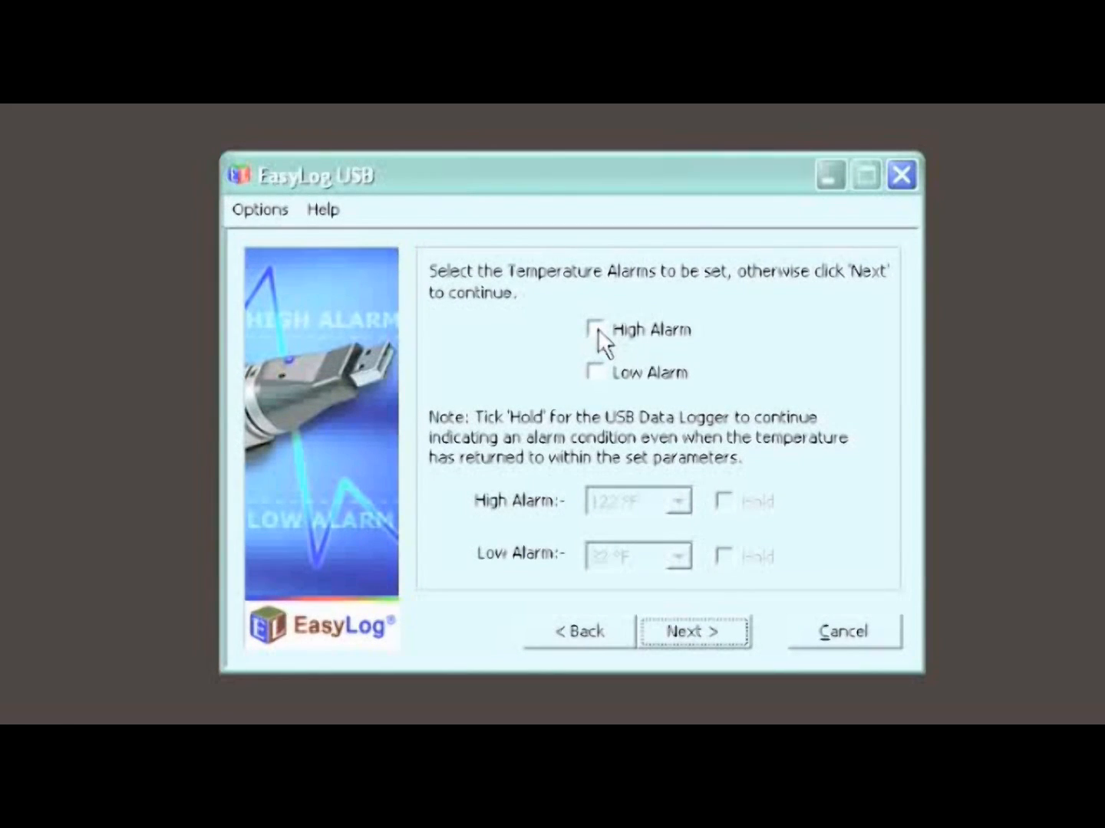
click(597, 330)
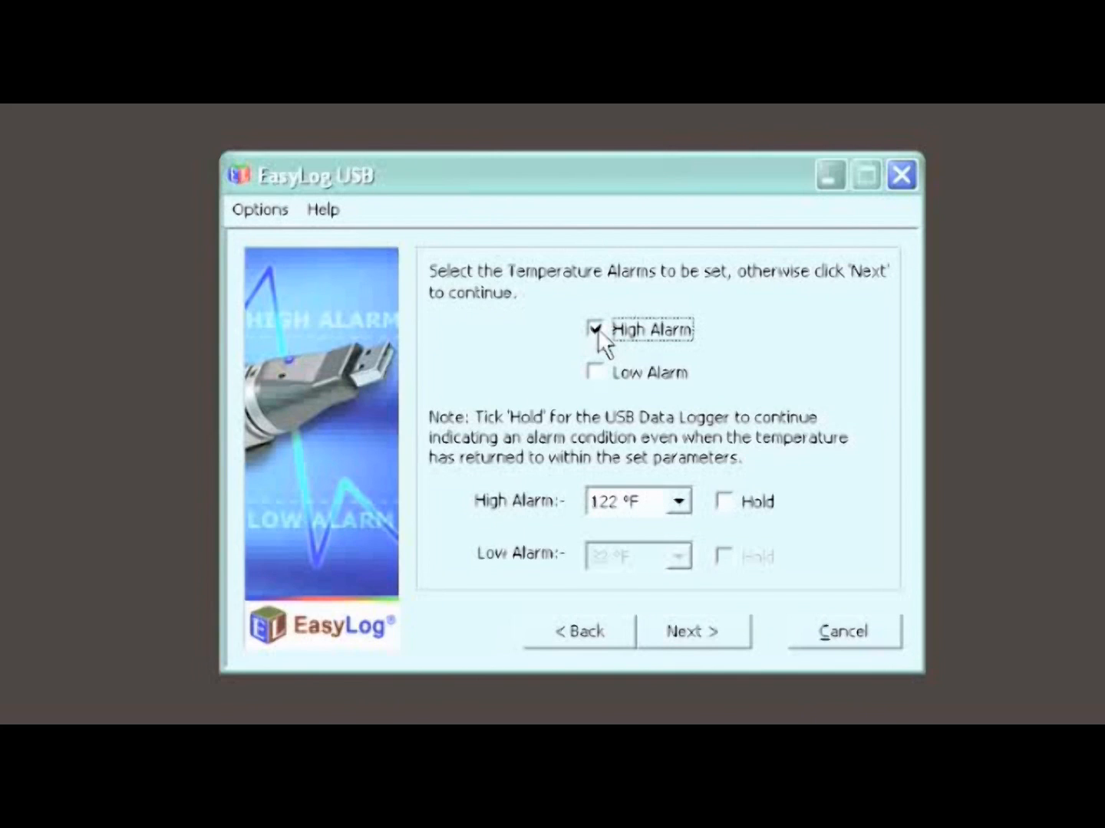
click(677, 500)
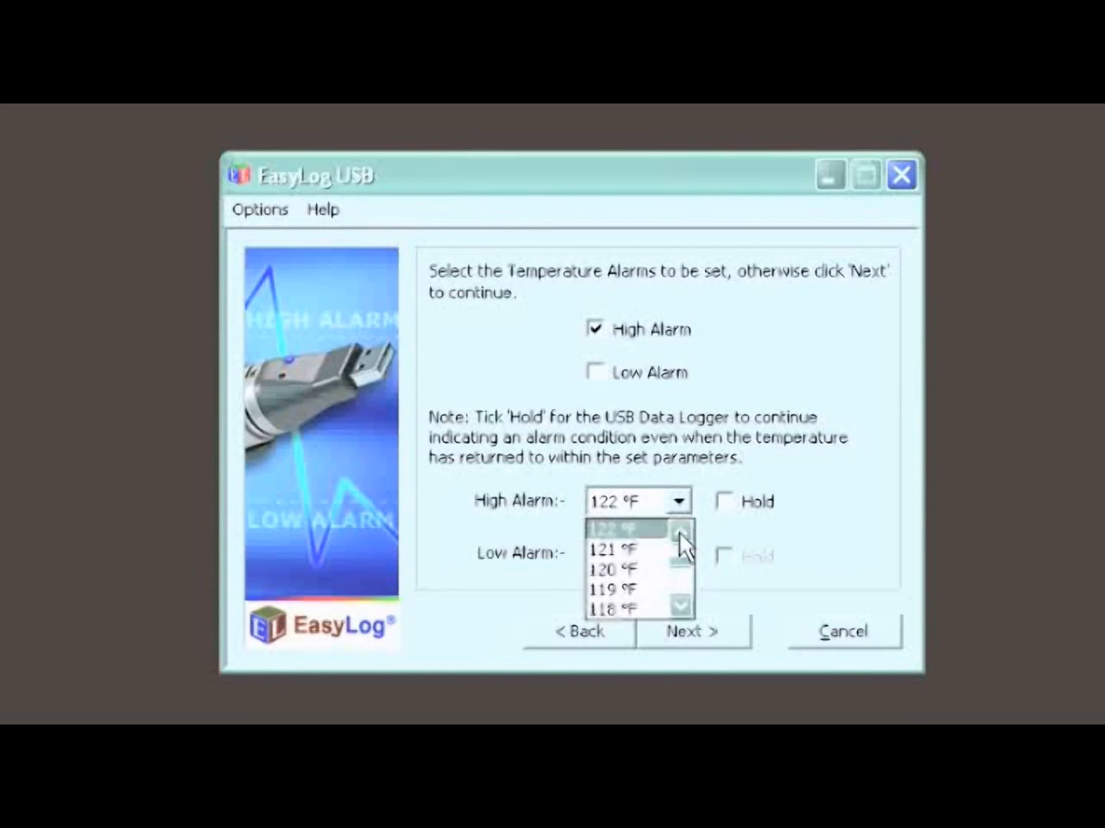
click(629, 531)
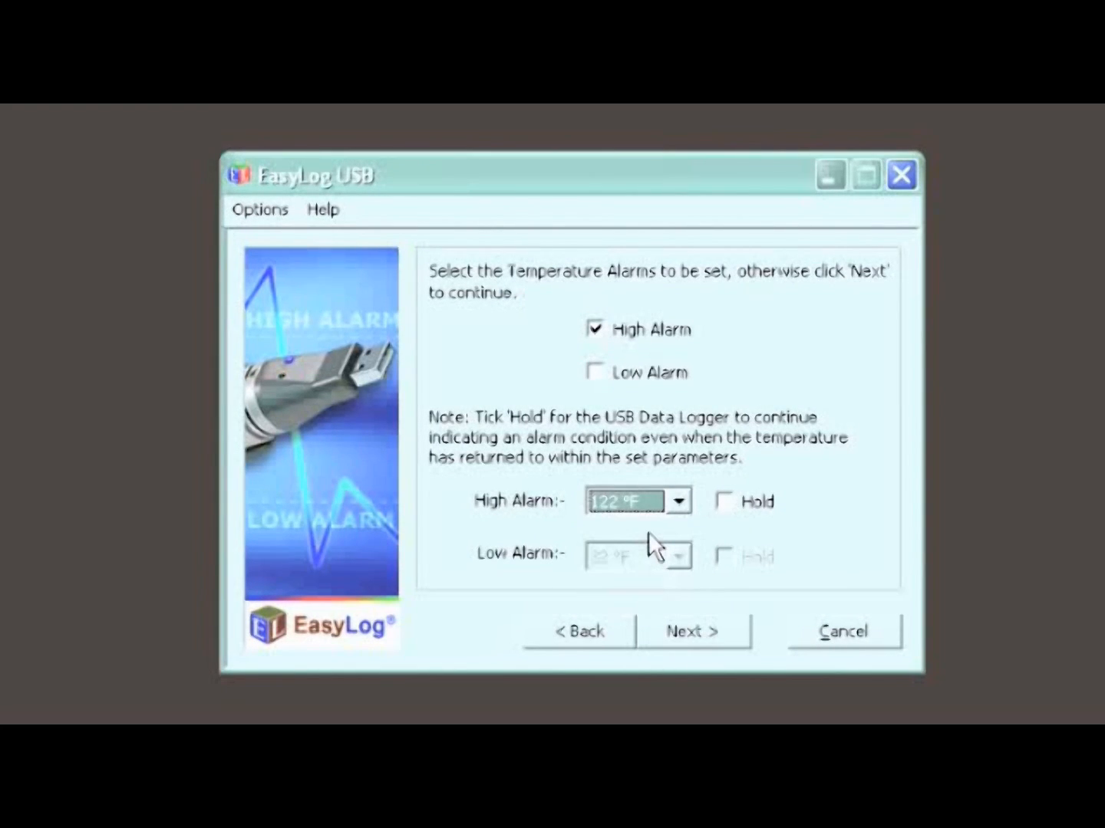
mouse_move(730, 512)
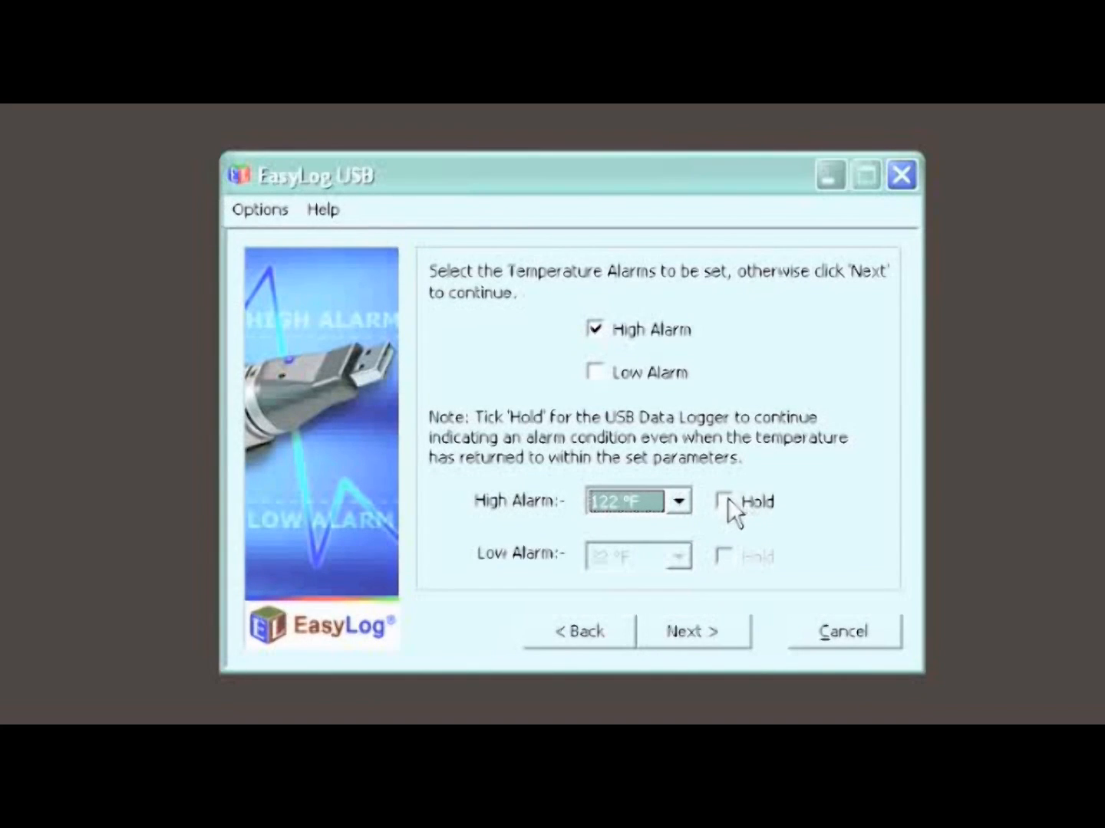
click(724, 502)
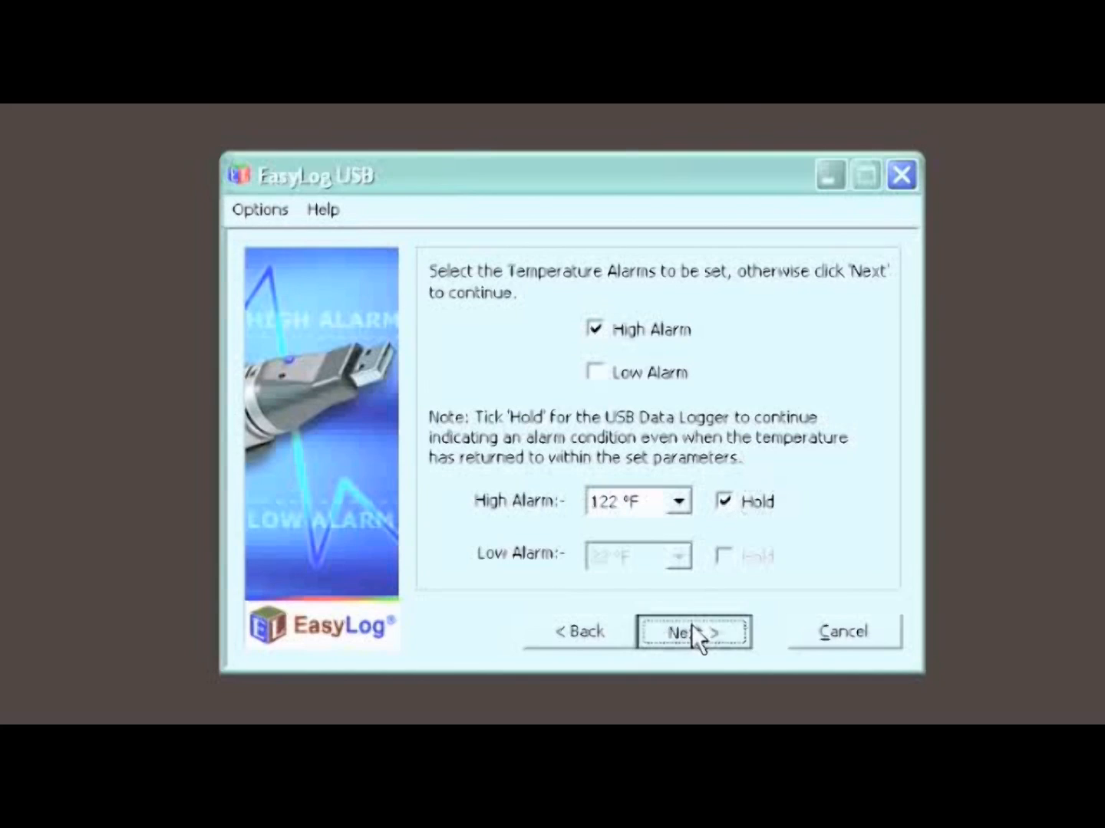
Set the high humidity alarm to 94.0 % and continue to the start options
click(692, 633)
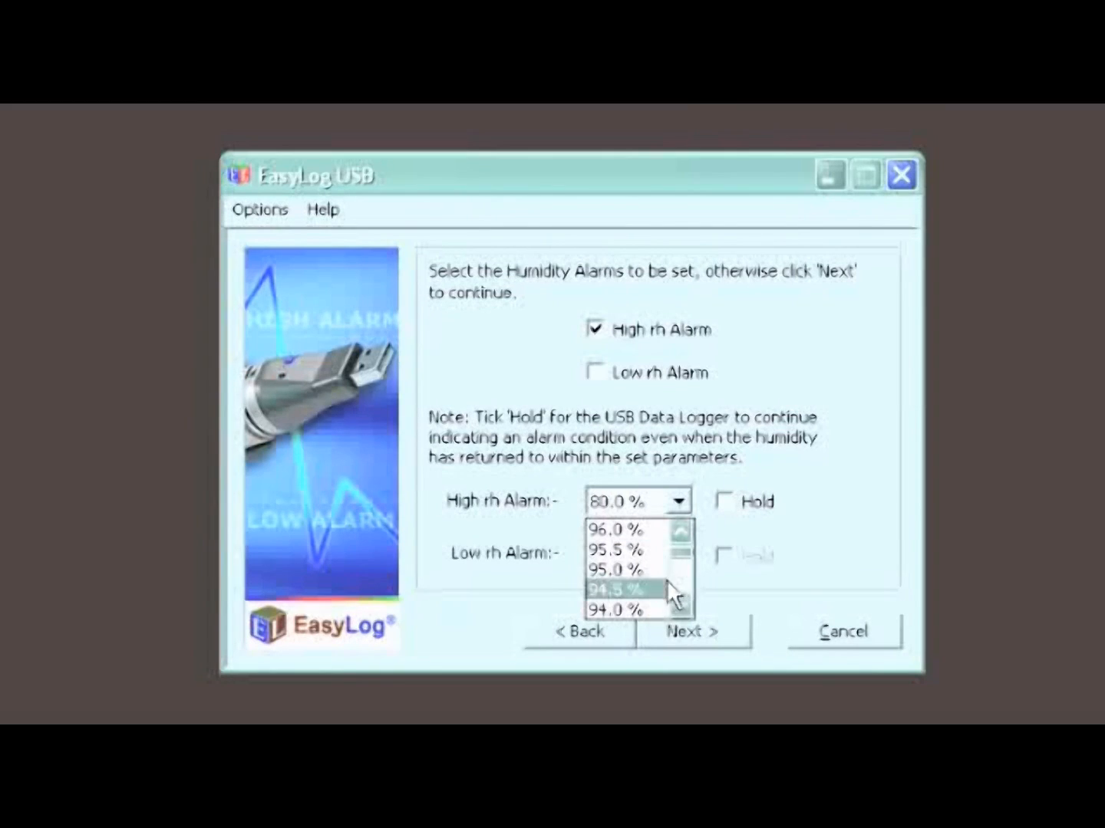
click(629, 611)
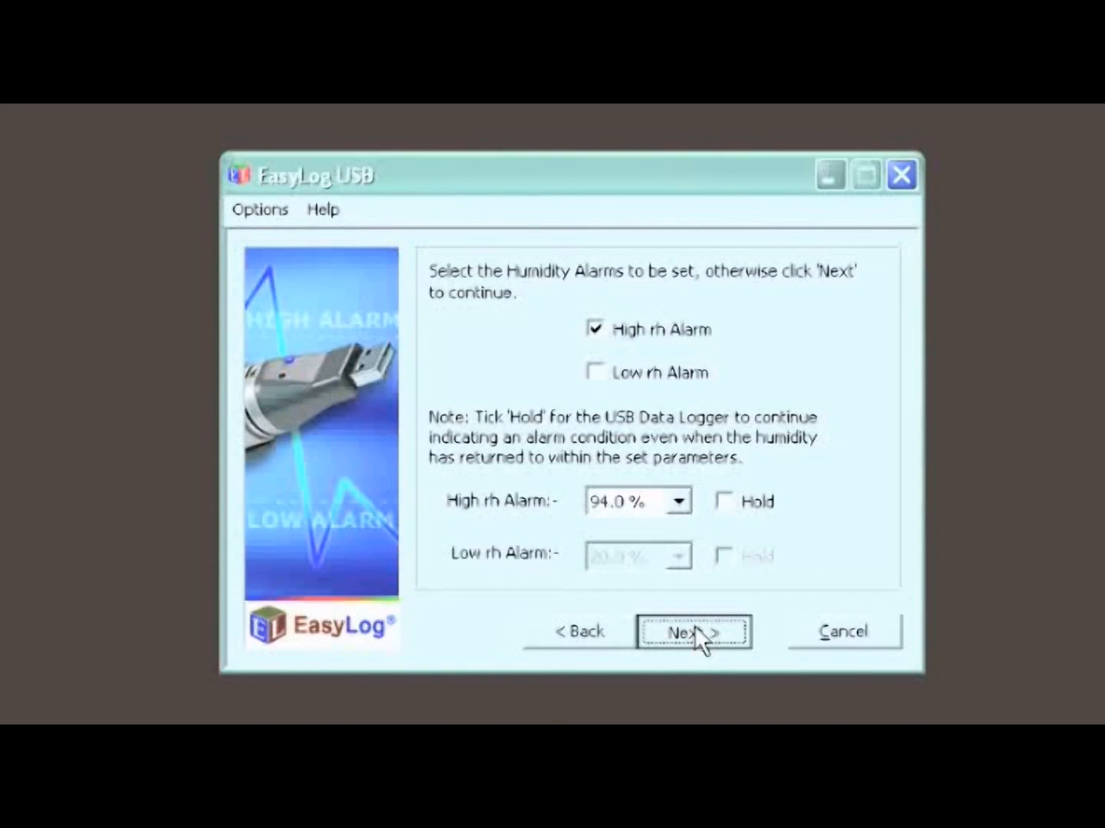
click(693, 632)
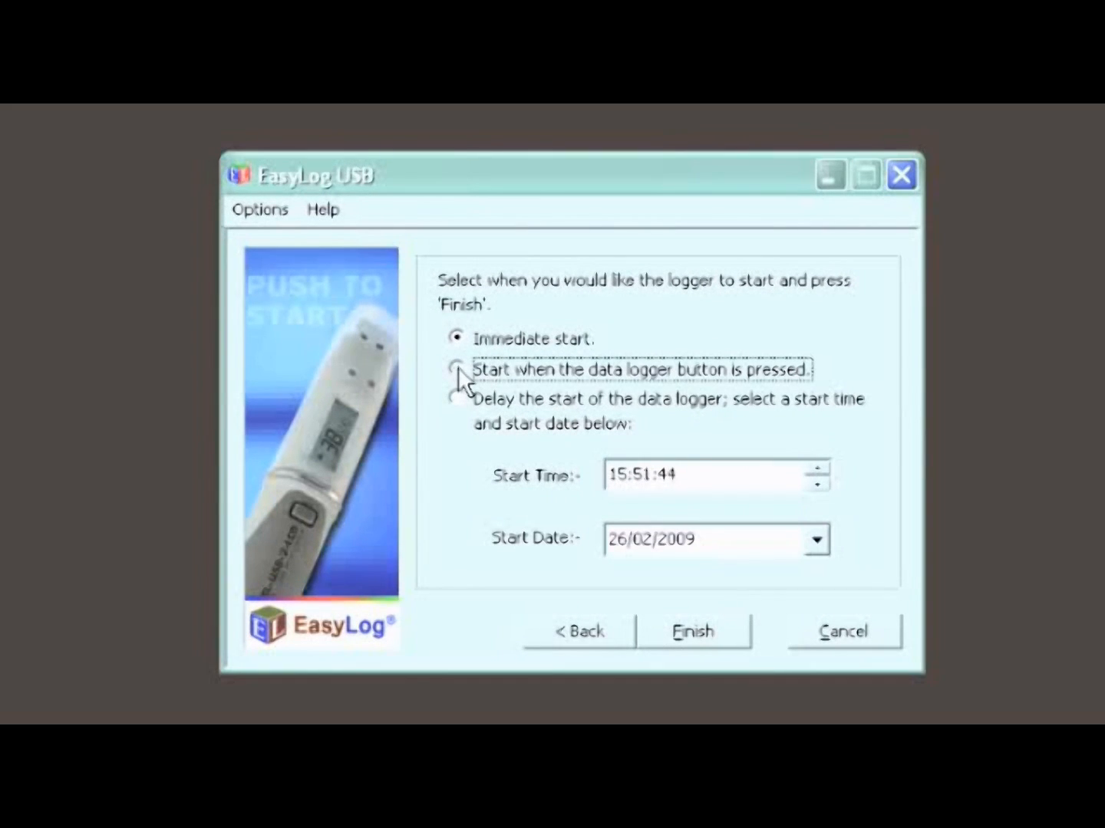
Delay the start to 12:00:00 on 27/02/2009 and finish sending the settings to the logger
click(455, 368)
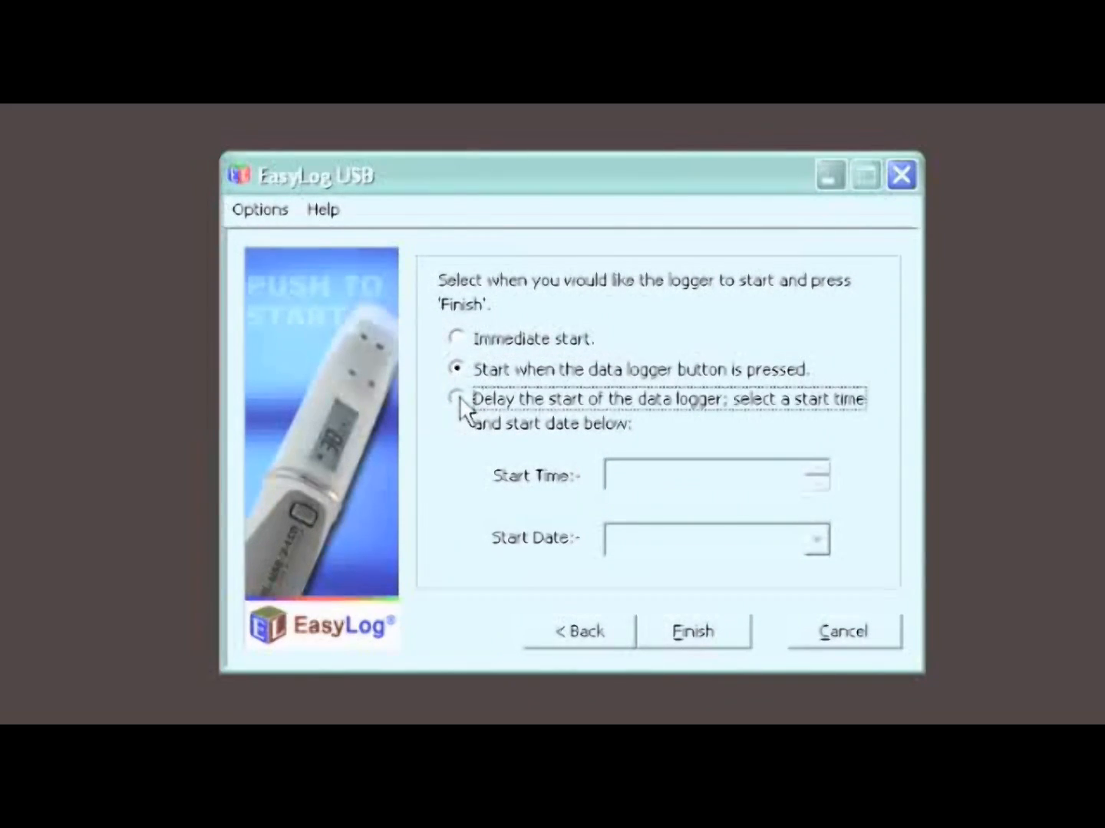
click(457, 398)
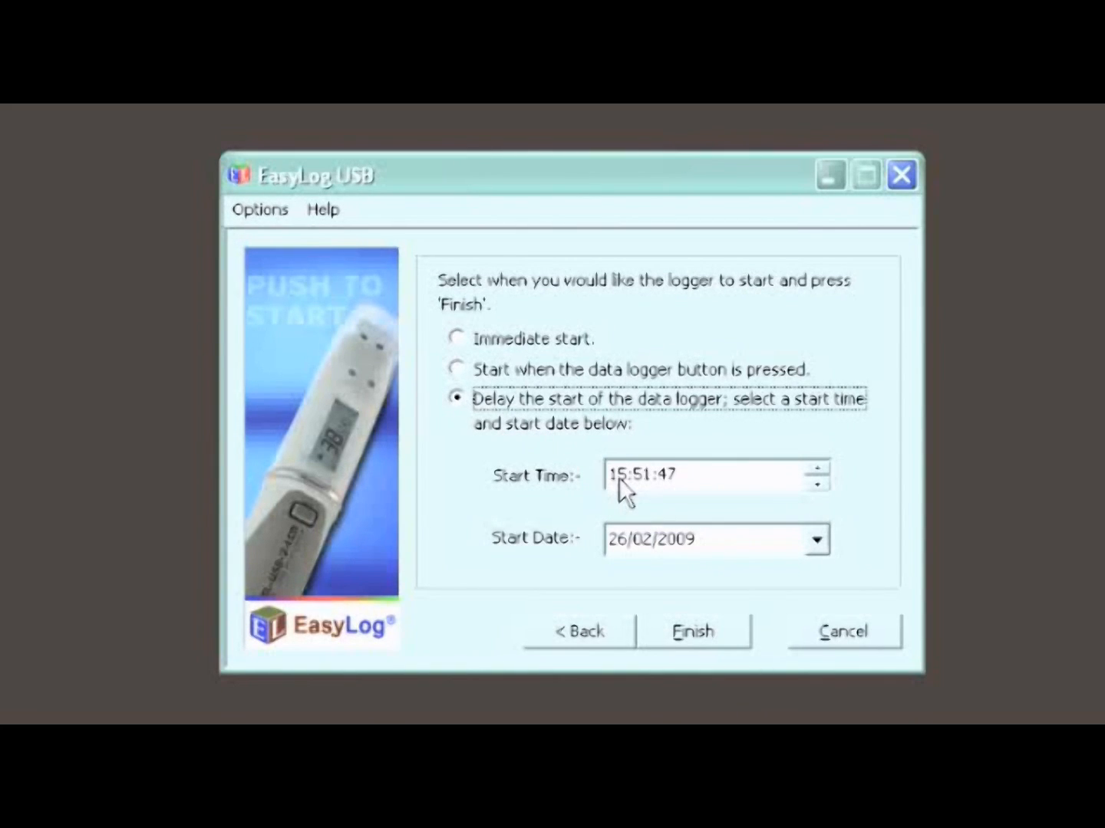
click(622, 476)
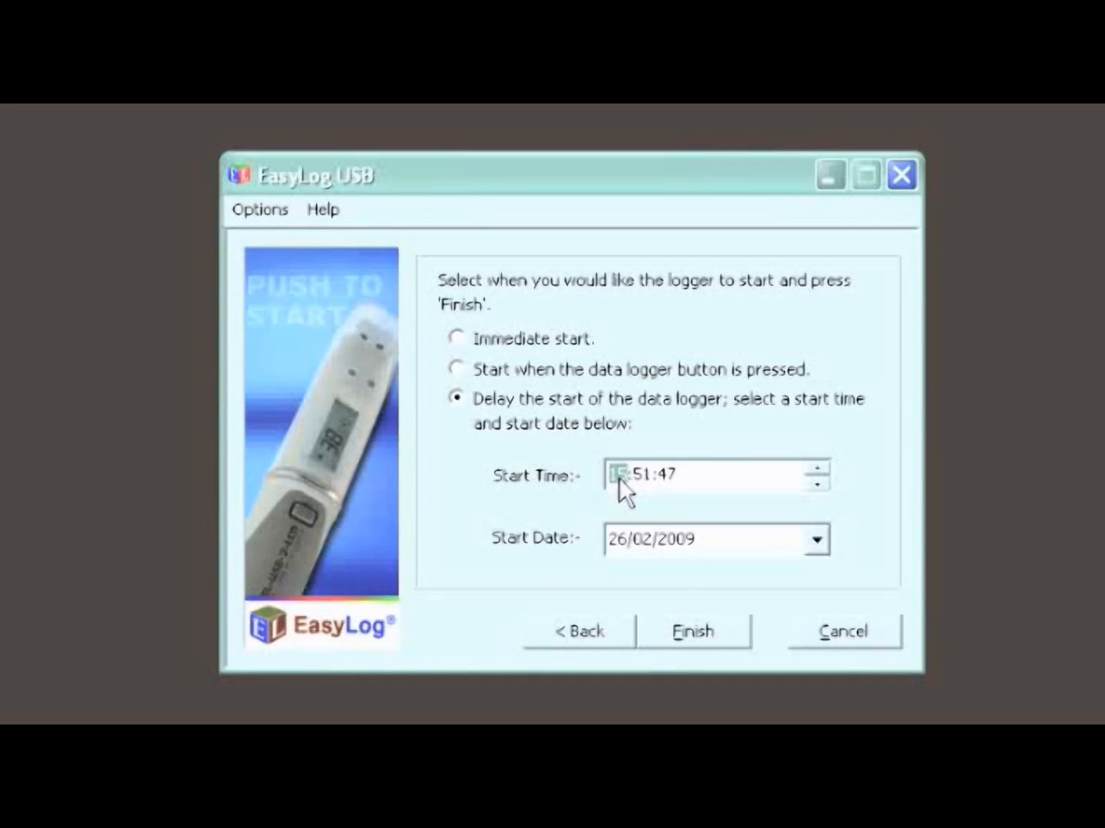
text(12:00:00)
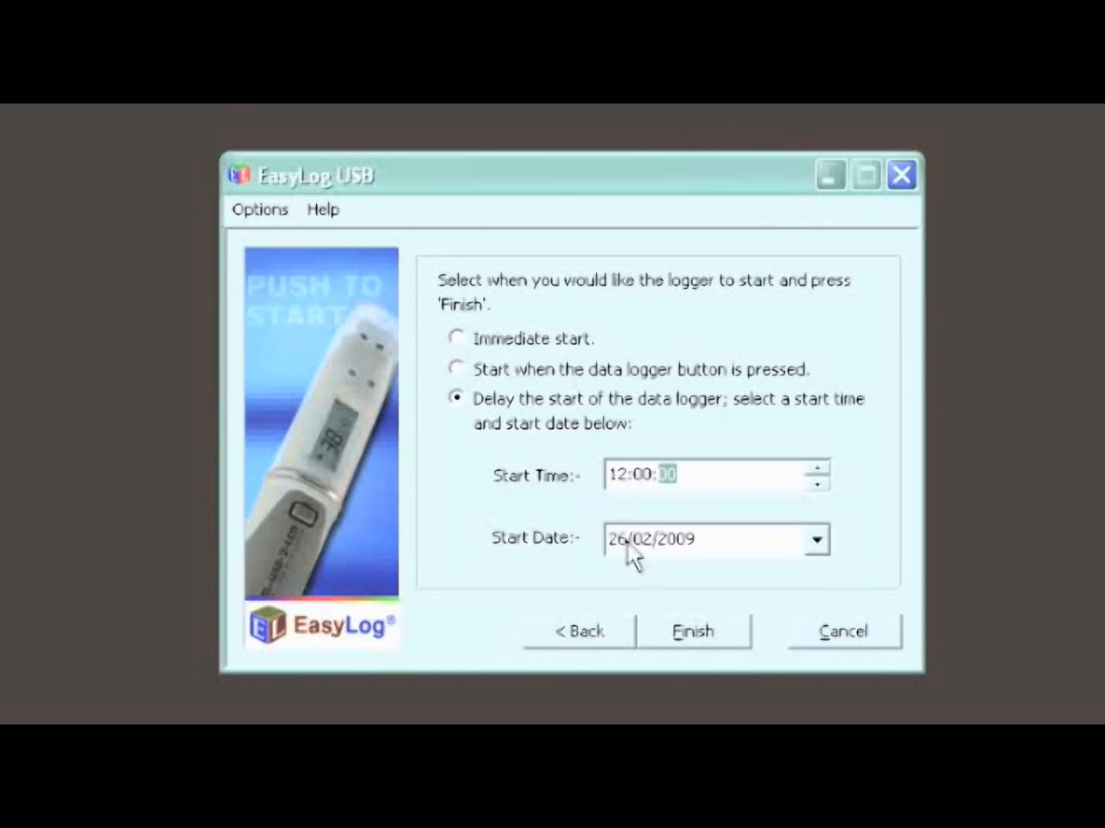
click(816, 540)
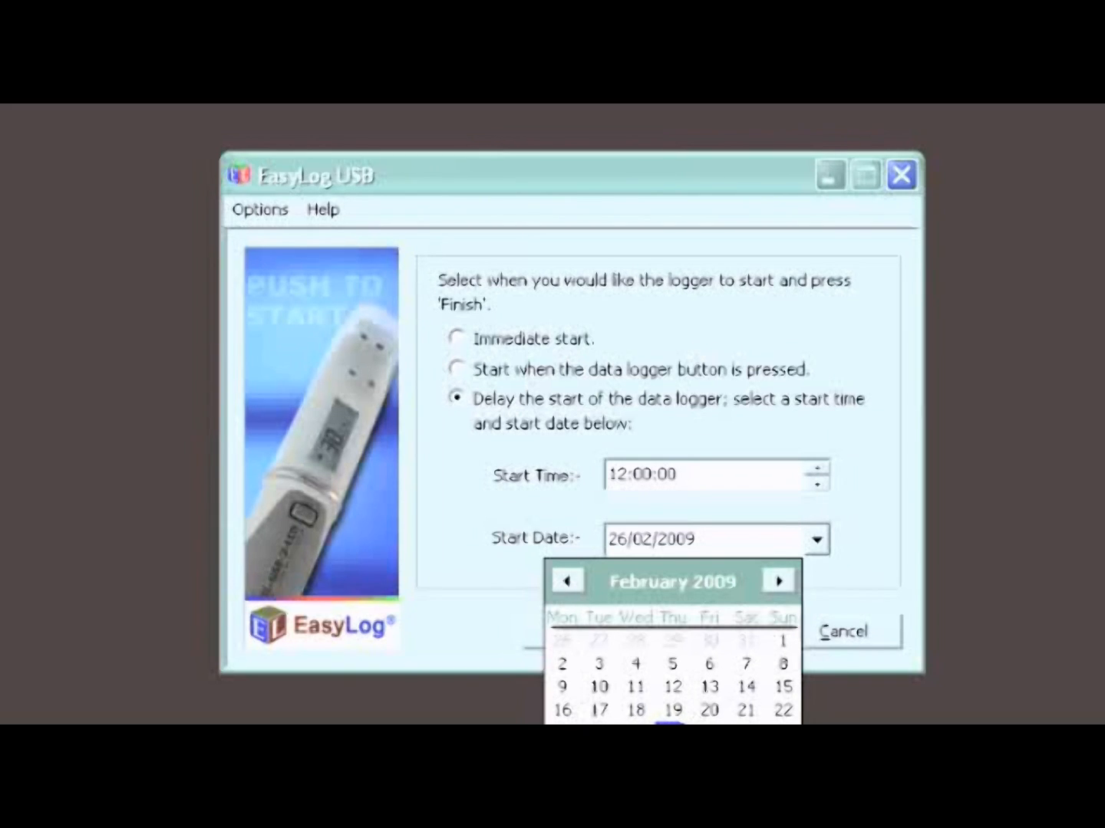
click(747, 641)
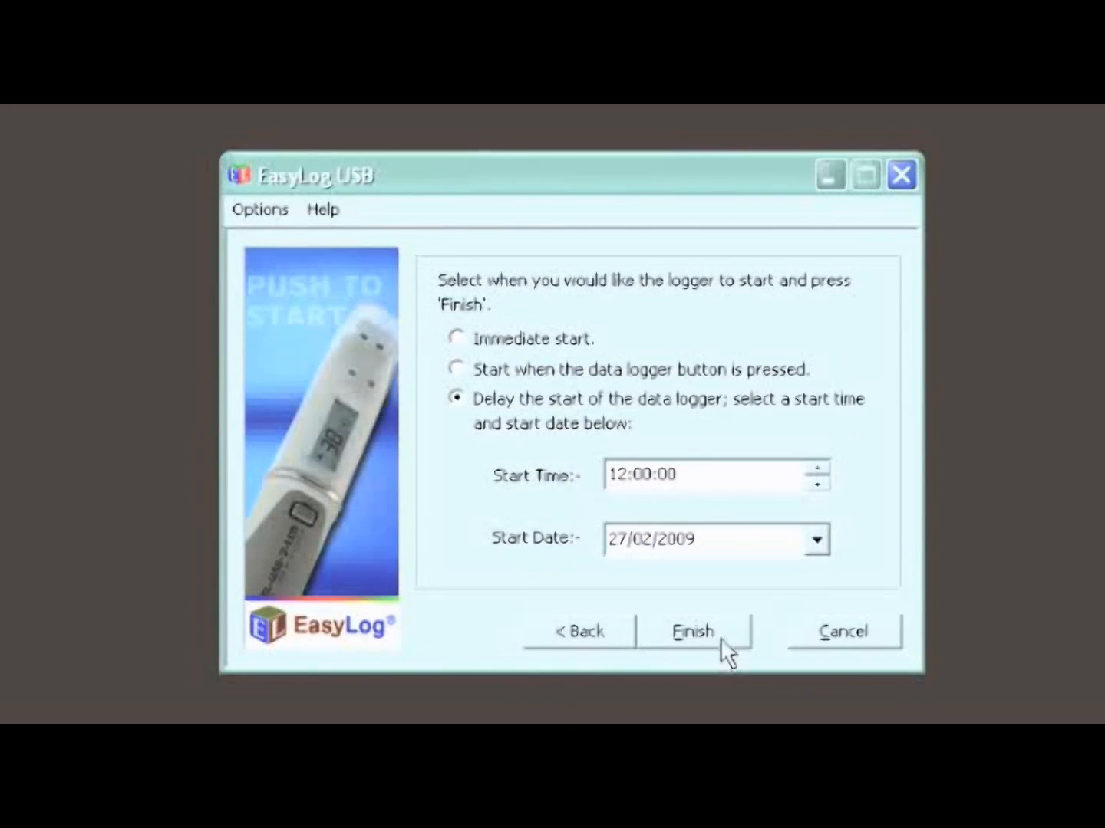
click(692, 631)
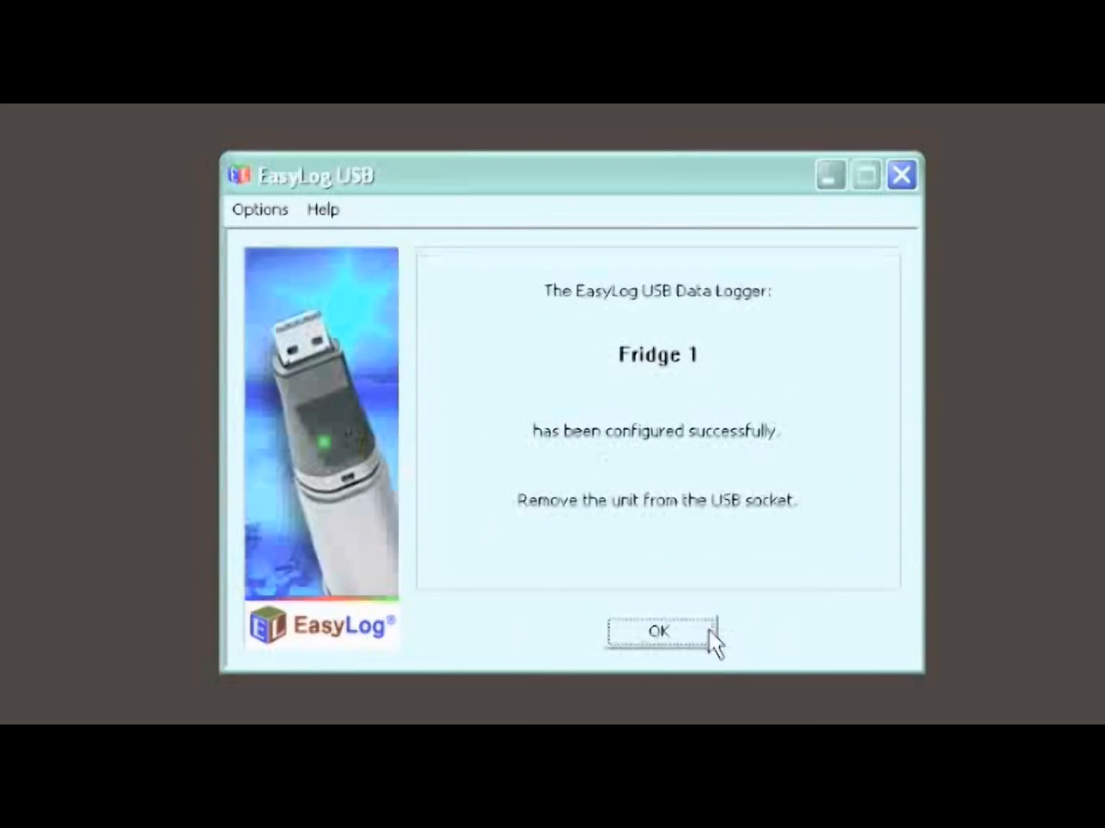
mouse_move(724, 350)
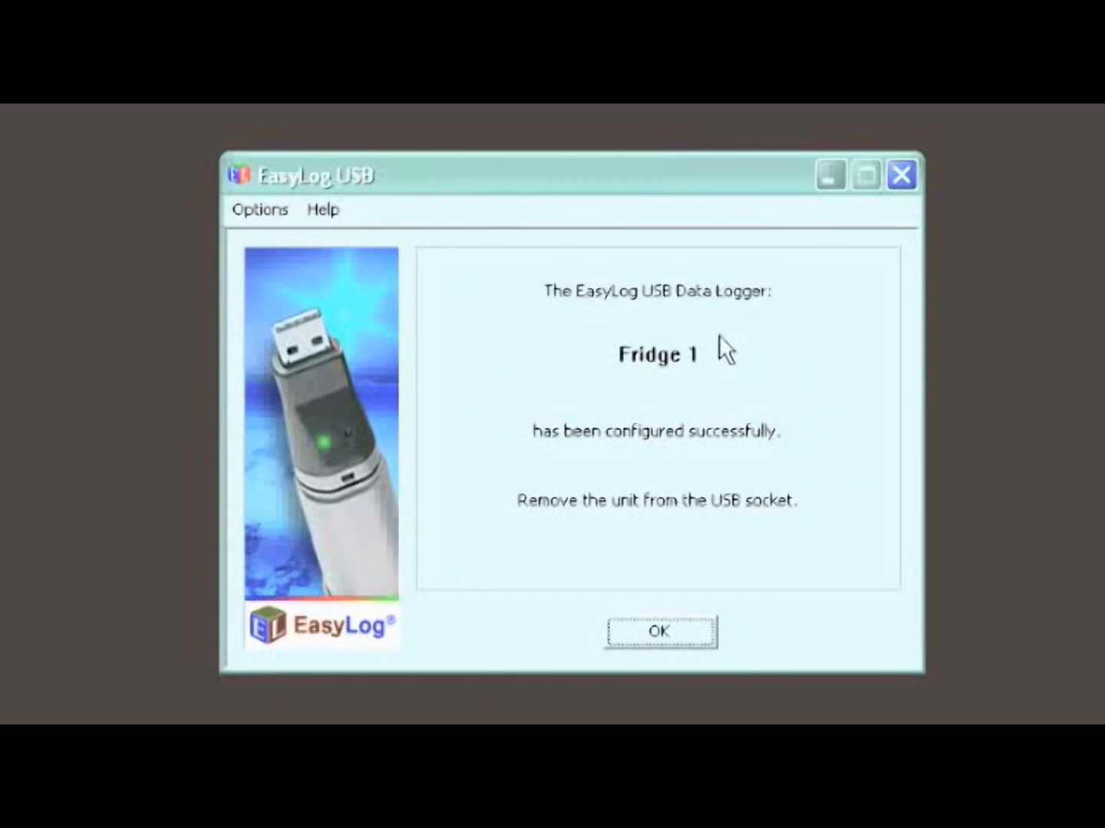